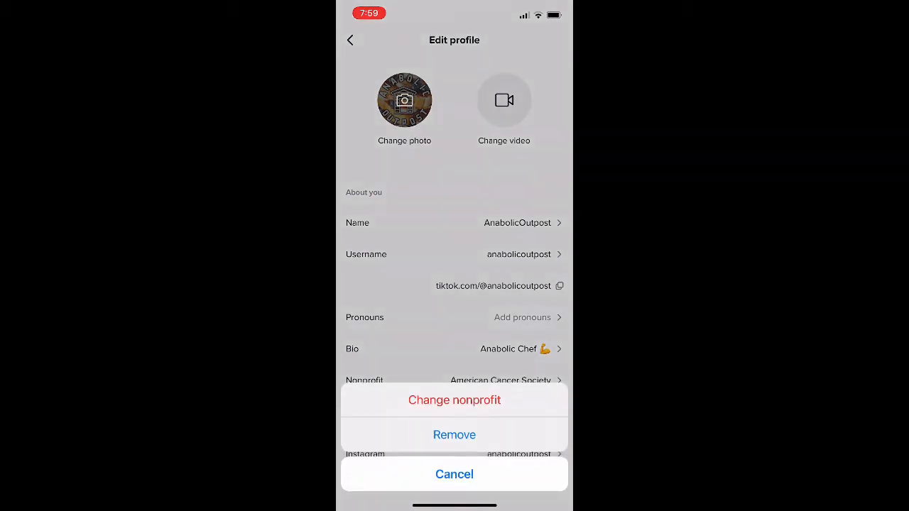
- Choose 'Change nonprofit' to bring up the Select organization list replacing American Cancer Society
left_click(455, 401)
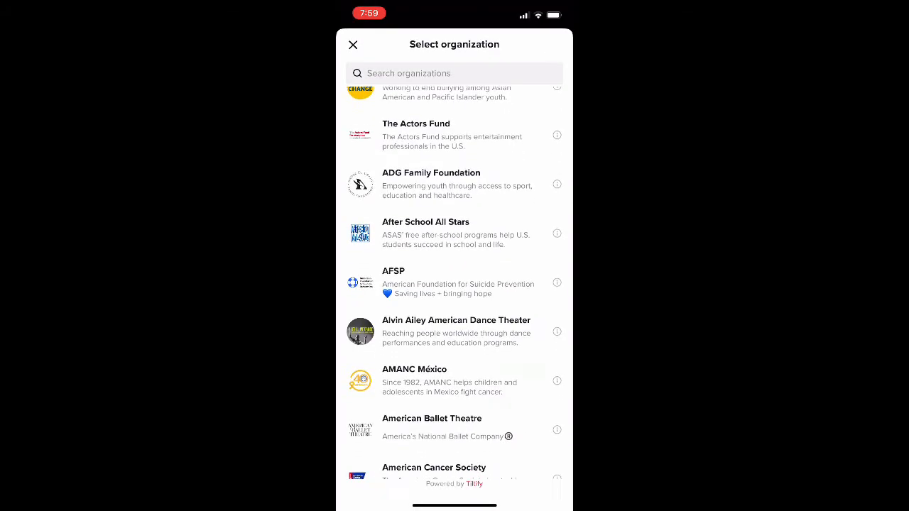
scroll("down", 3)
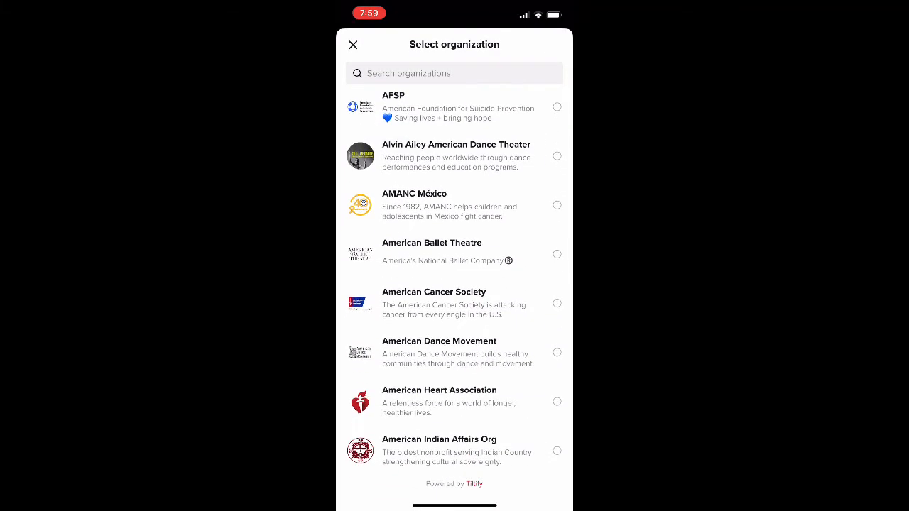
scroll("down", 3)
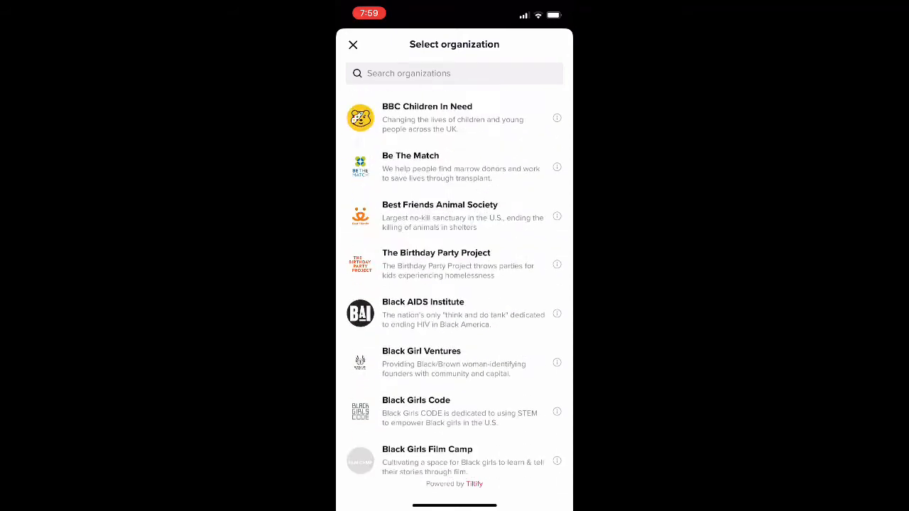
scroll("down", 3)
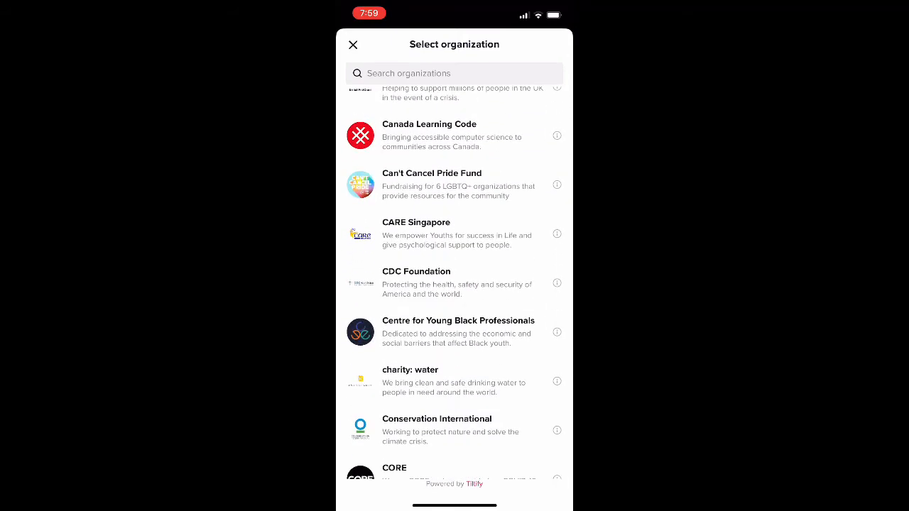